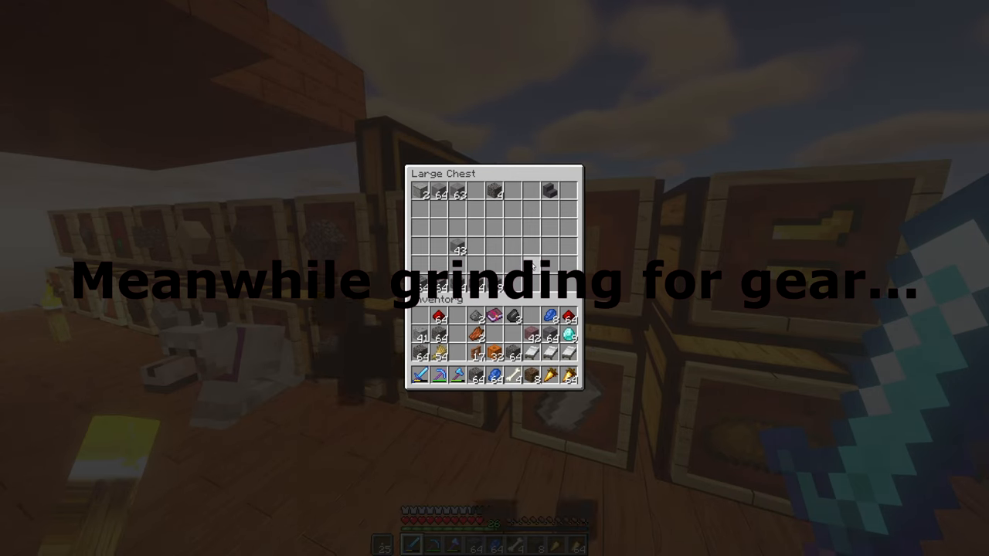
Step: Fill the large storage chests with the stone and cobblestone stacks, closing each one after
key("Escape")
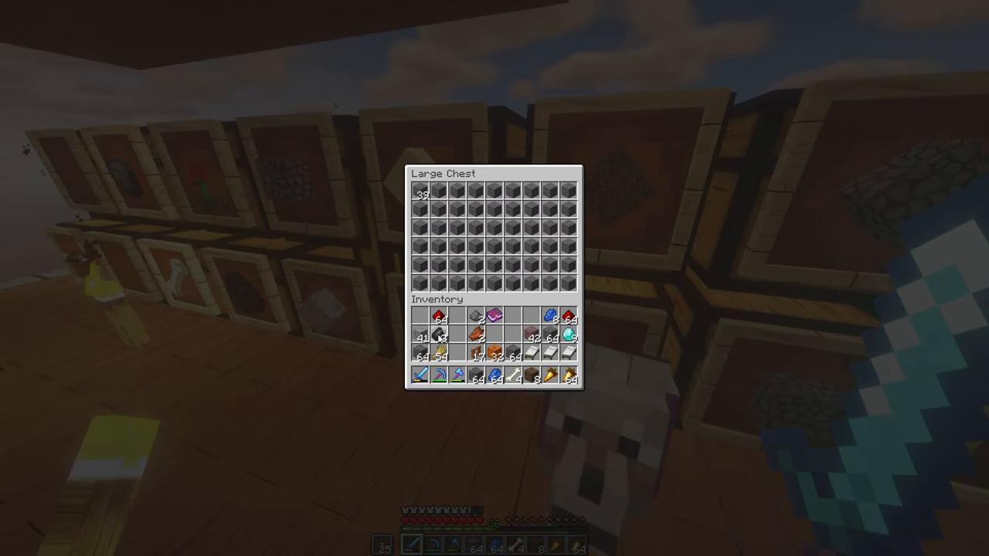
key("Escape")
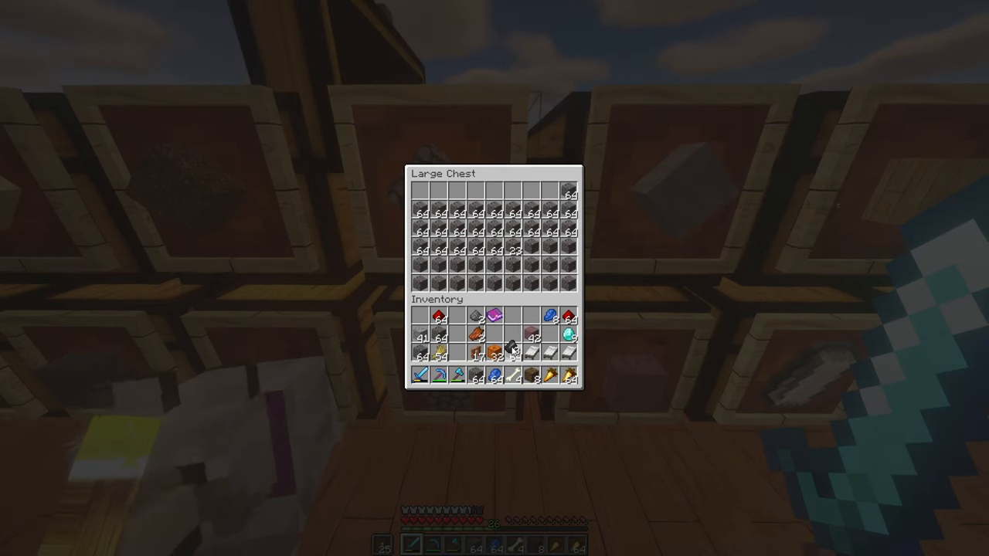
key("Escape")
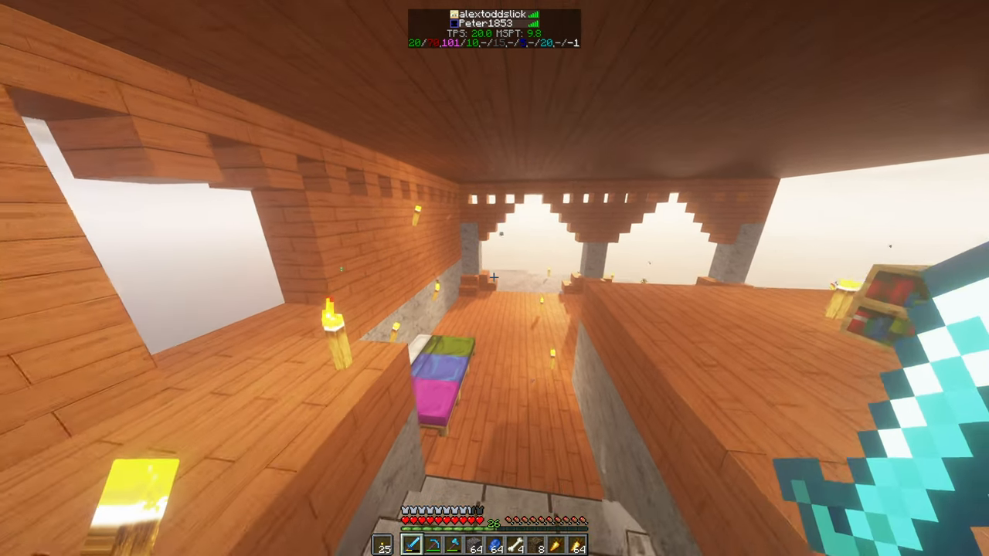
mouse_move(495, 279)
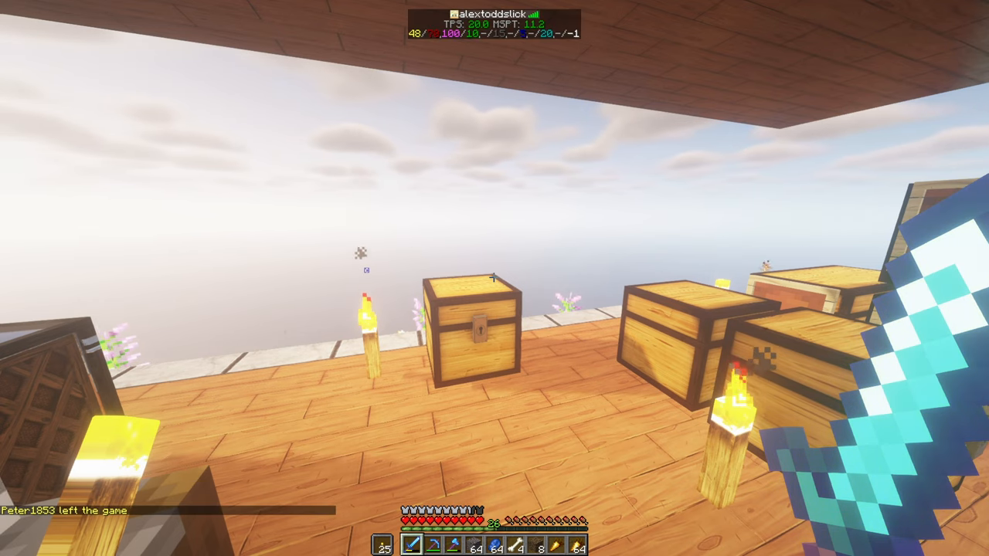
Step: Visit the enchanting table and ender chest, moving spare blocks into storage while keeping the Power IV bow
key("e")
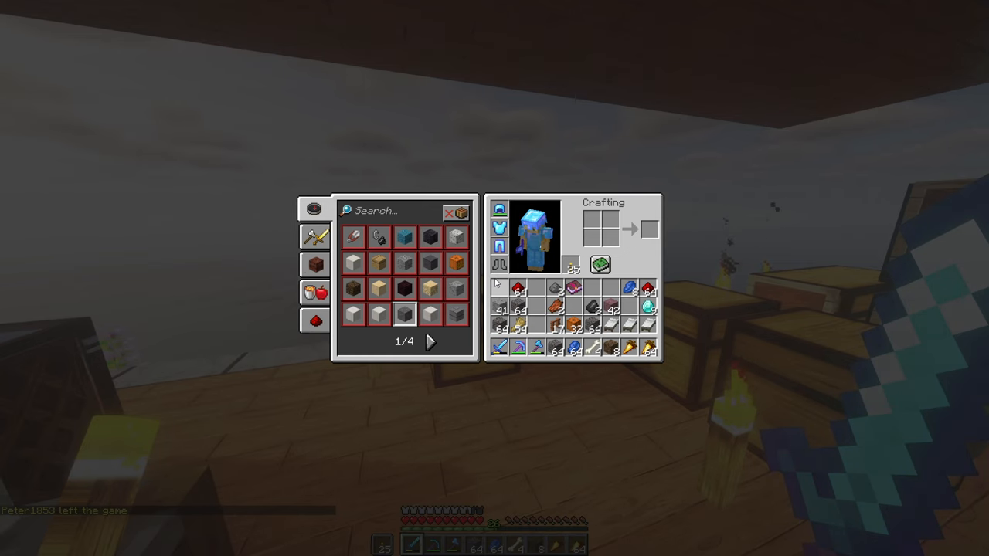
key("Escape")
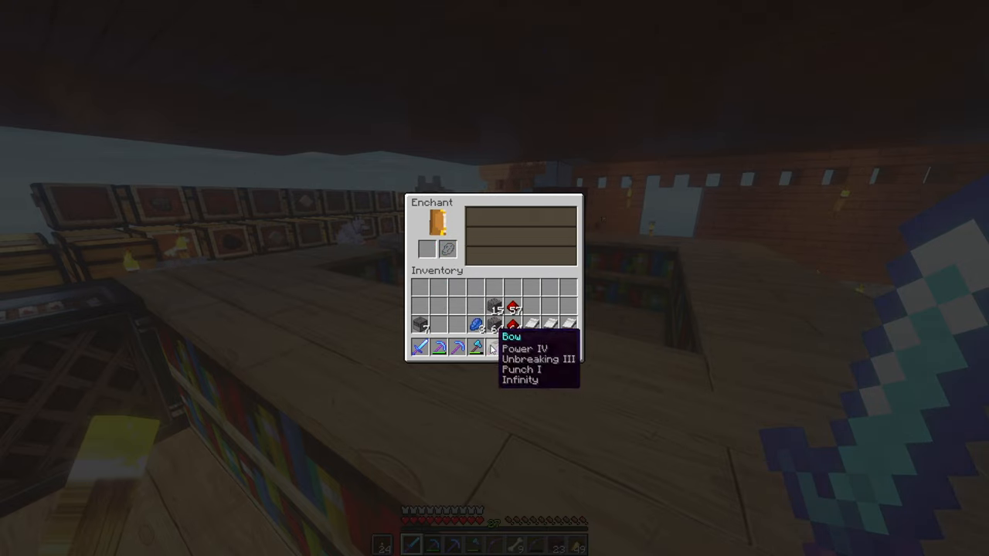
key("Escape")
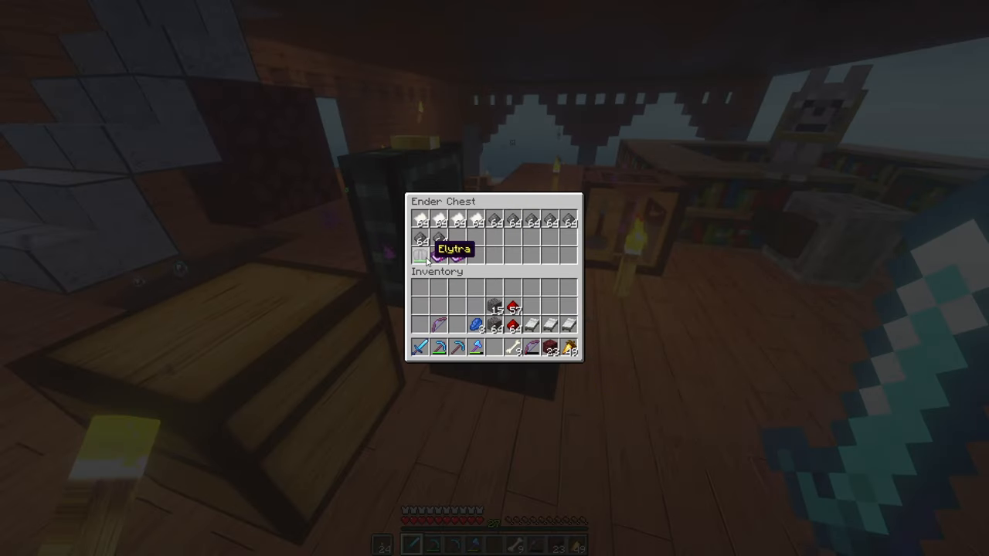
key("Escape")
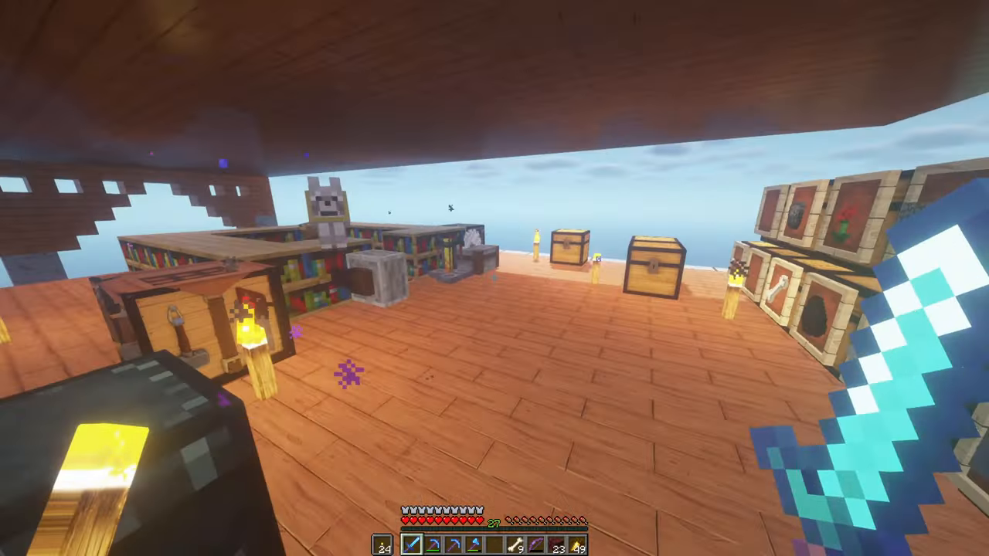
Step: Craft a Block of Iron and stock the ender chest with the Elytra and two enchanted books
key("e")
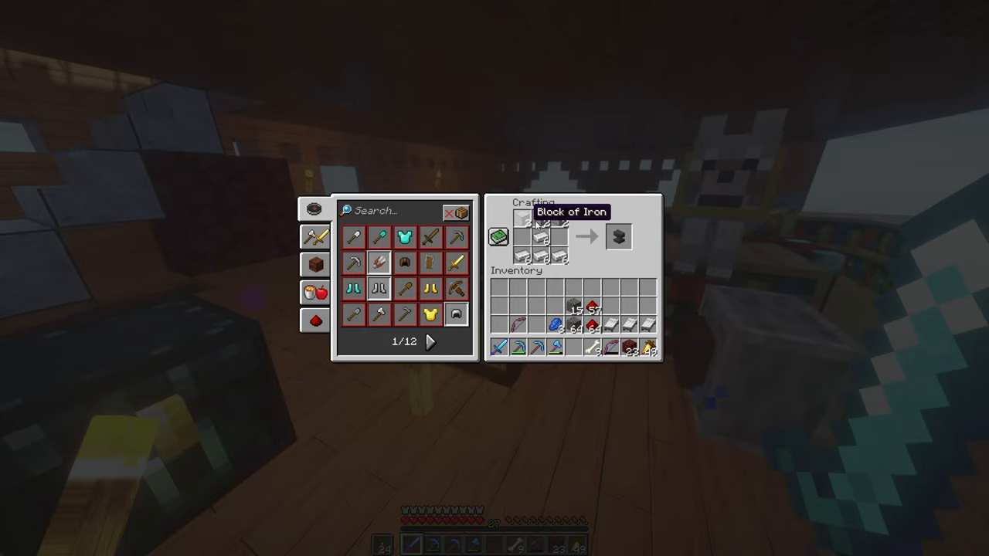
key("Escape")
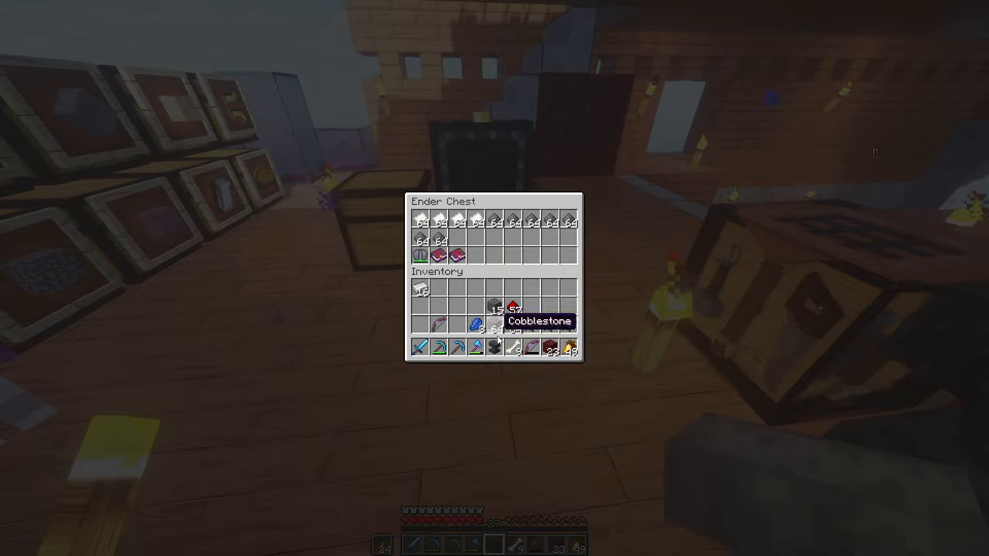
key("Escape")
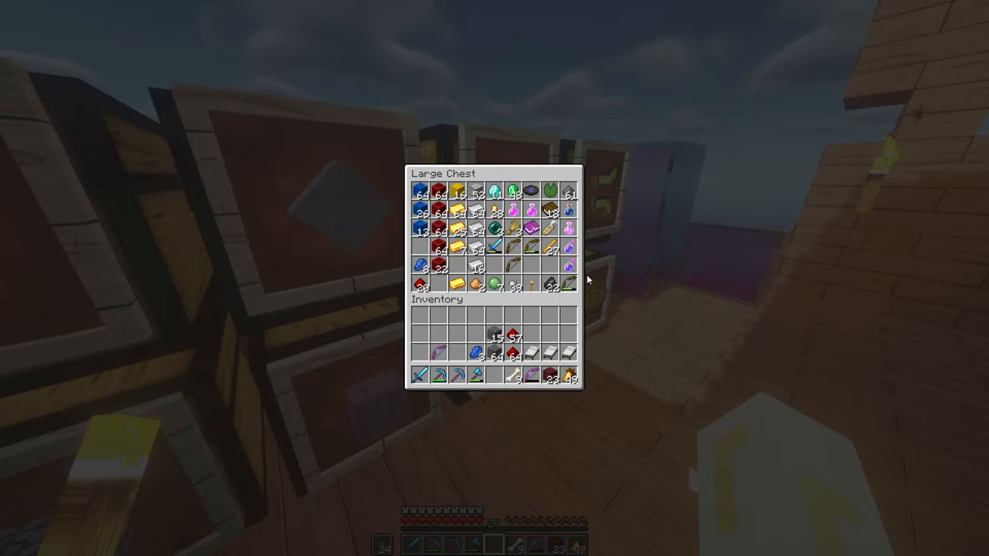
key("Escape")
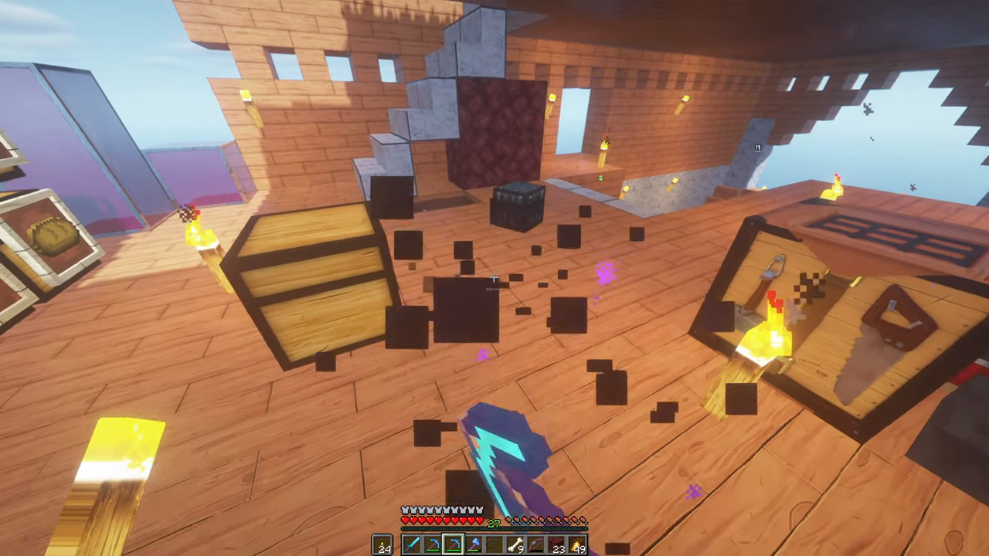
key("e")
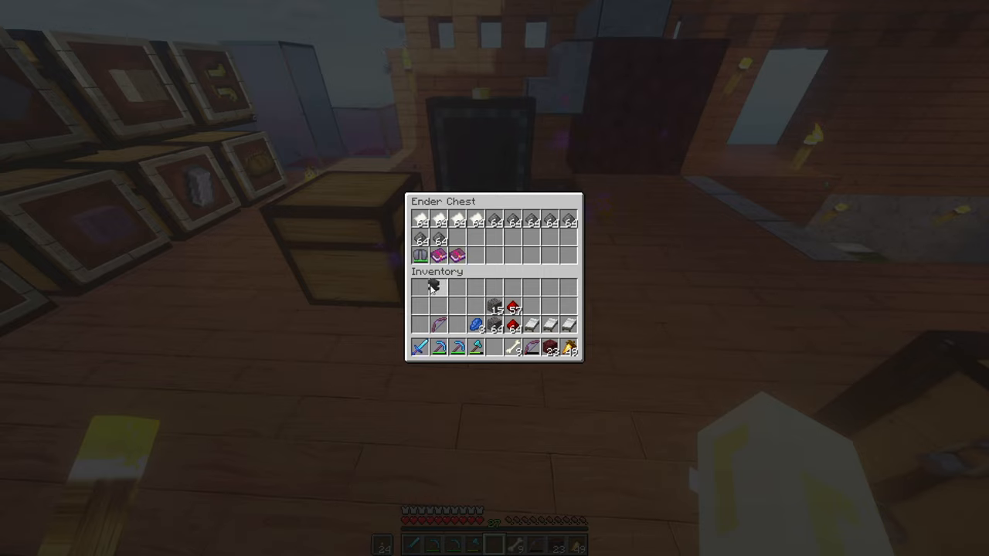
mouse_move(423, 288)
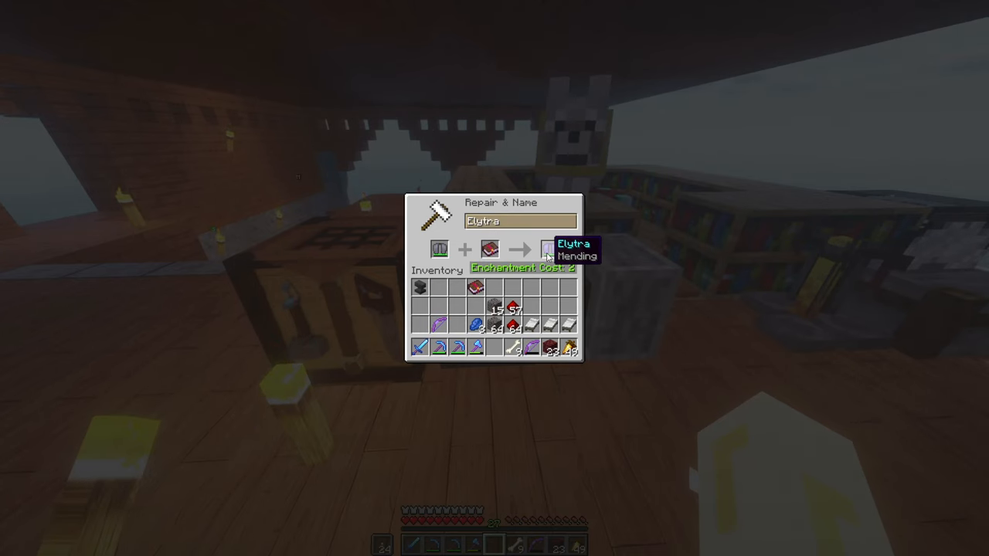
Step: Take the Mending Elytra from the anvil result slot to wear in the chest armour slot
left_click(549, 249)
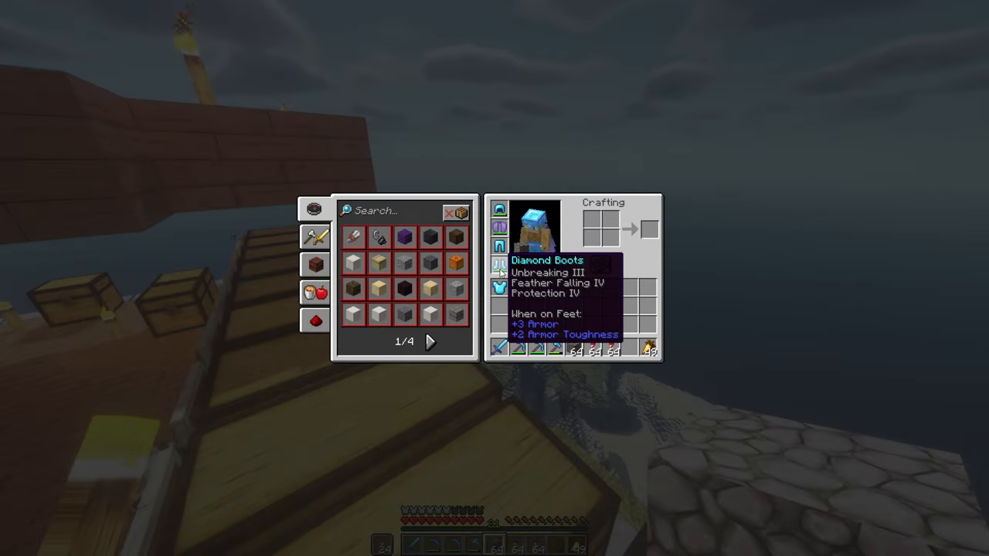
Step: Move firework rockets to the hotbar and launch into rocket-boosted Elytra flight from the base
key("Escape")
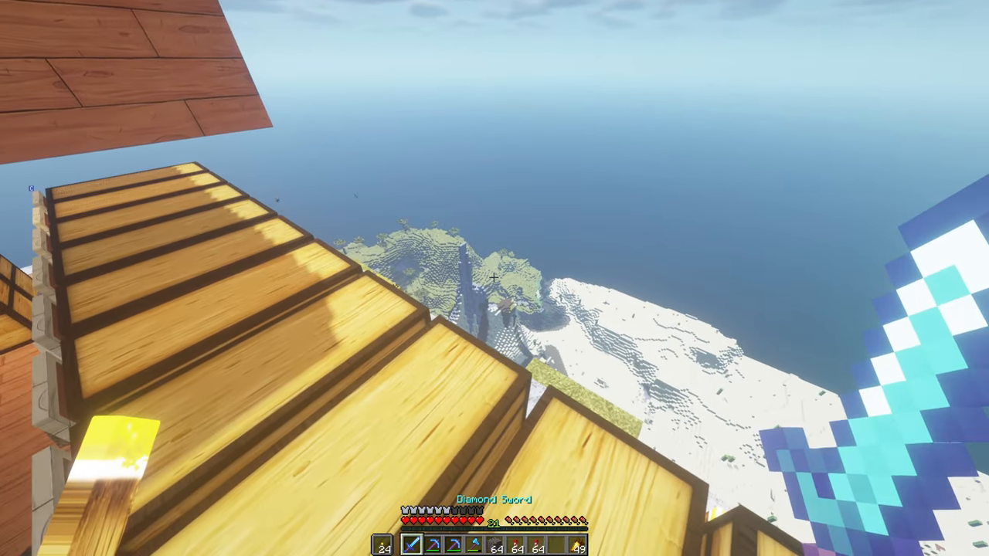
key("e")
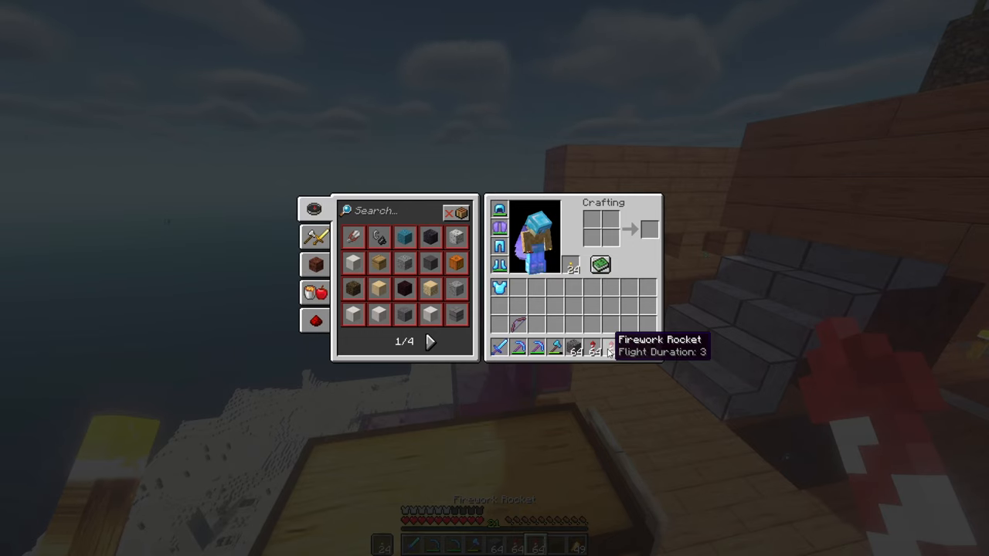
key("escape")
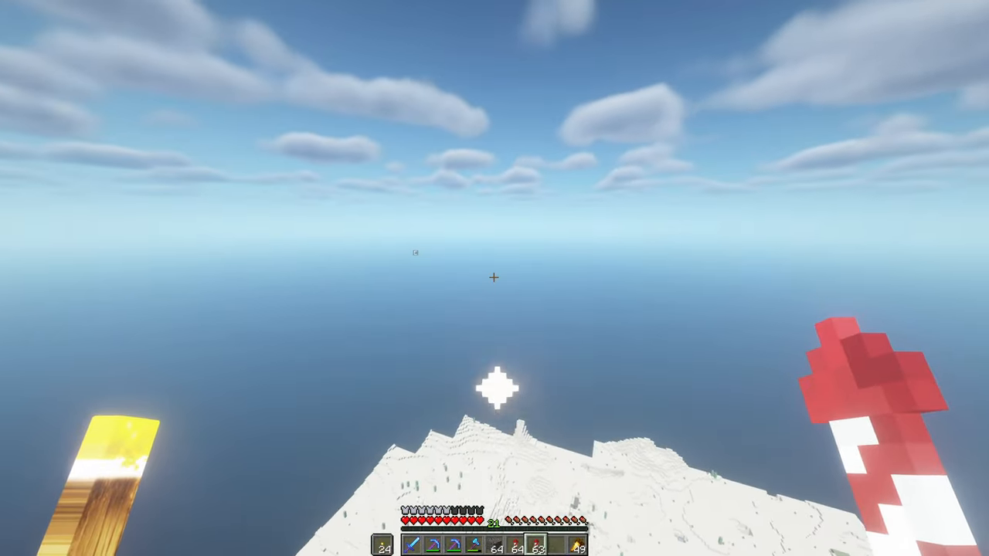
key("e")
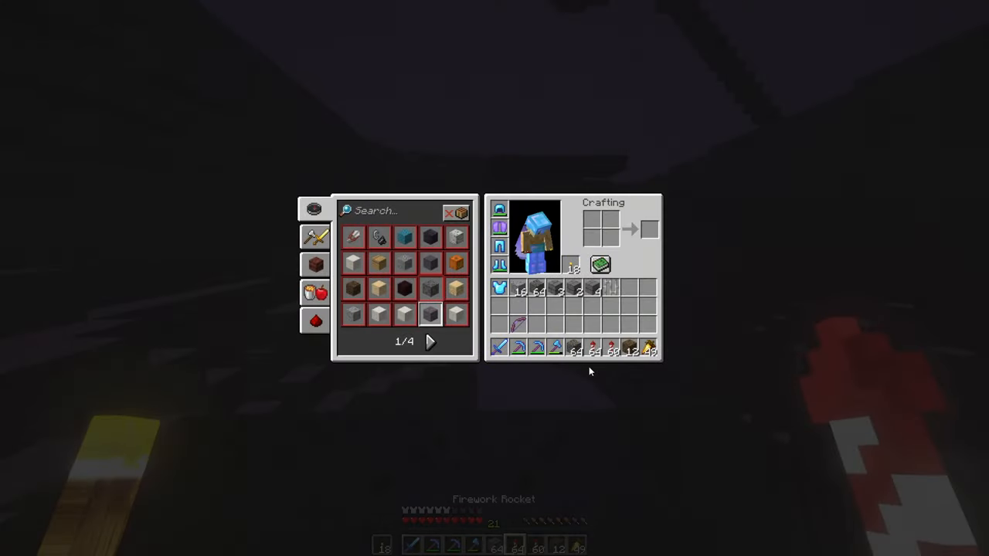
key("Escape")
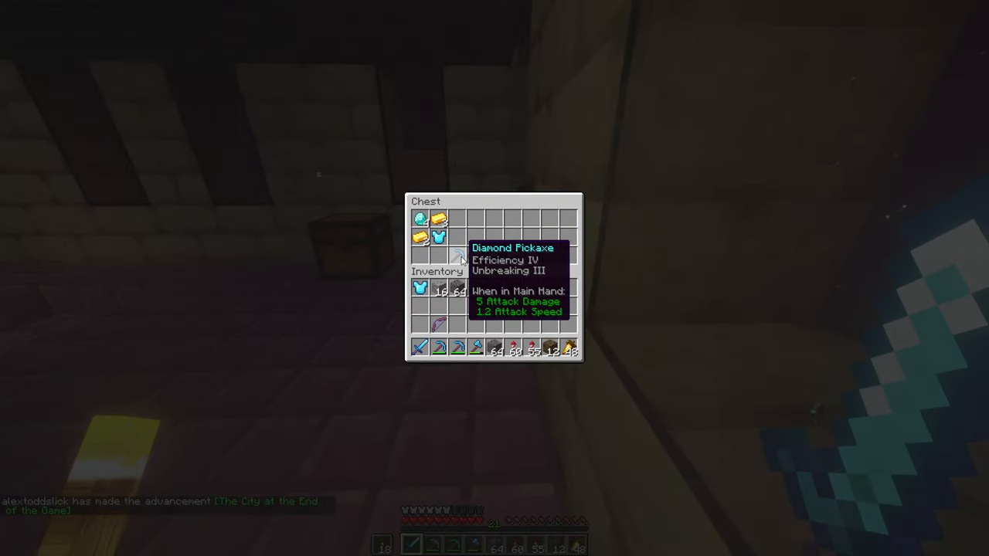
Step: Loot the diamonds, iron chestplate and diamond shovel from the city chests and move on to the next chest
key("Escape")
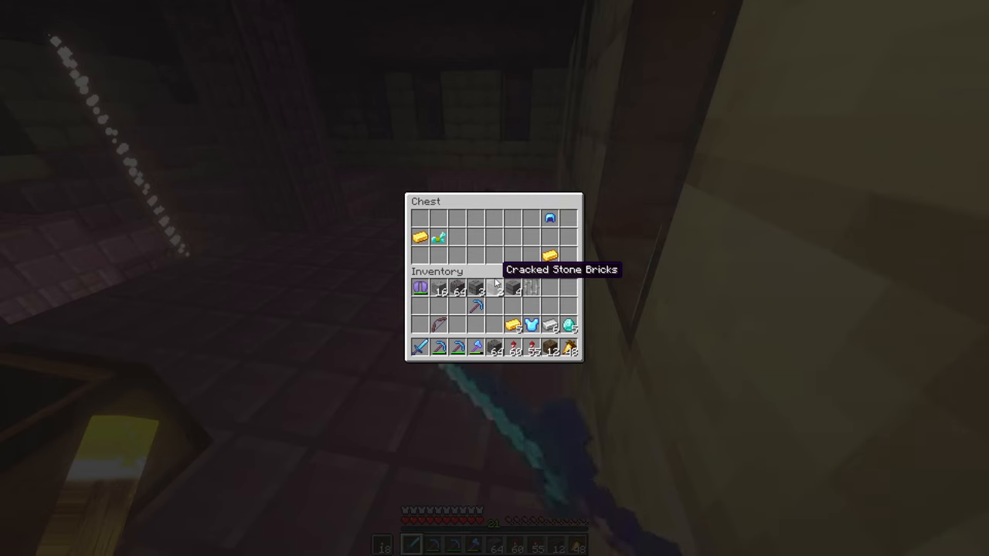
mouse_move(549, 218)
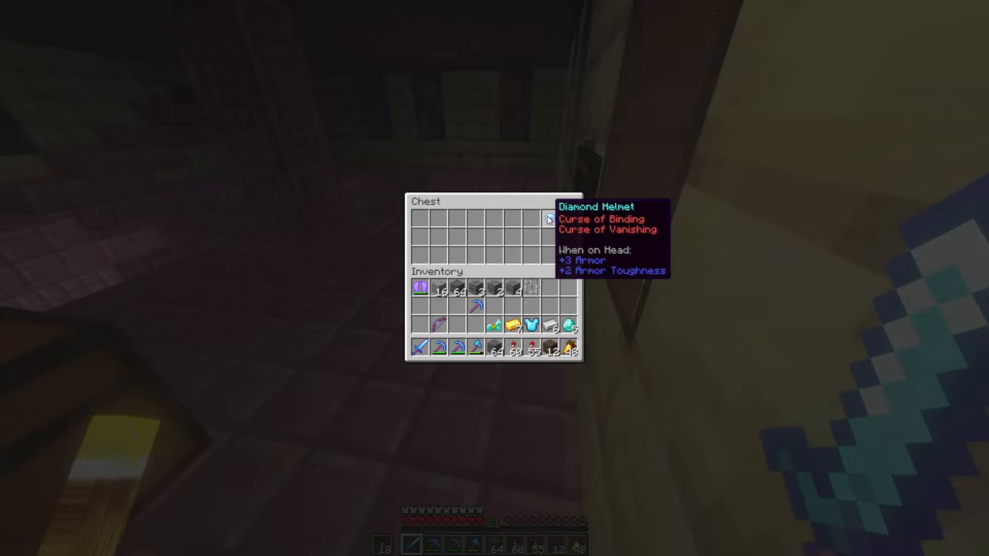
key("Escape")
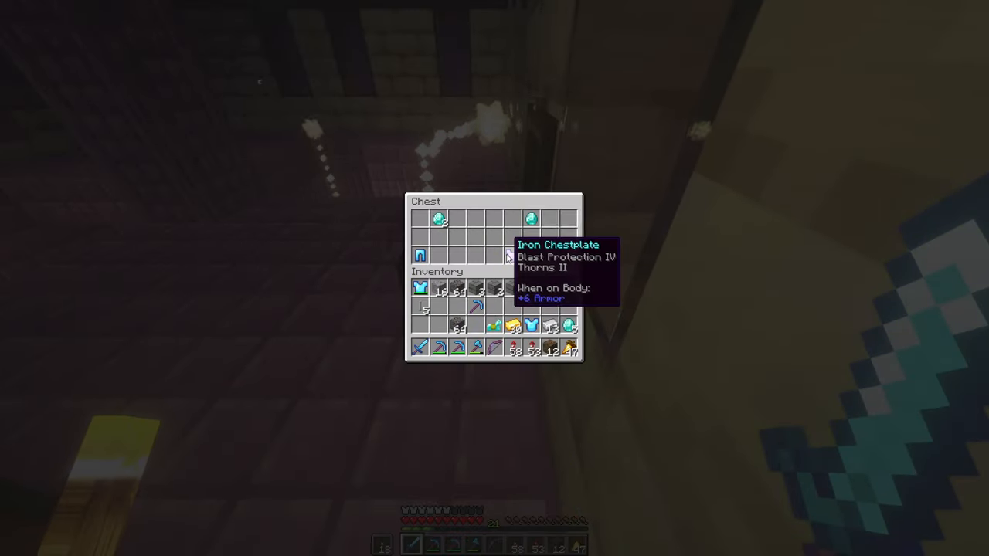
key("Escape")
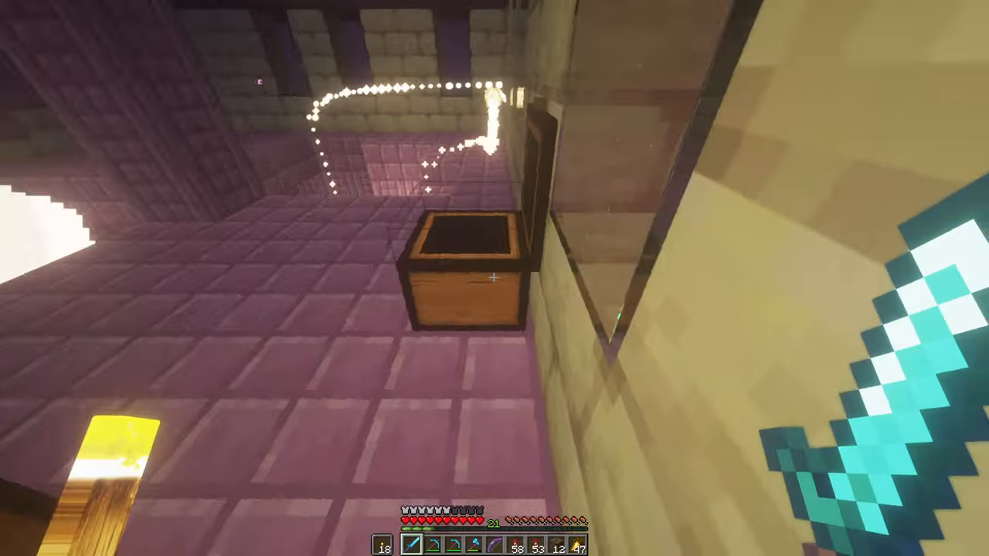
right_click(466, 278)
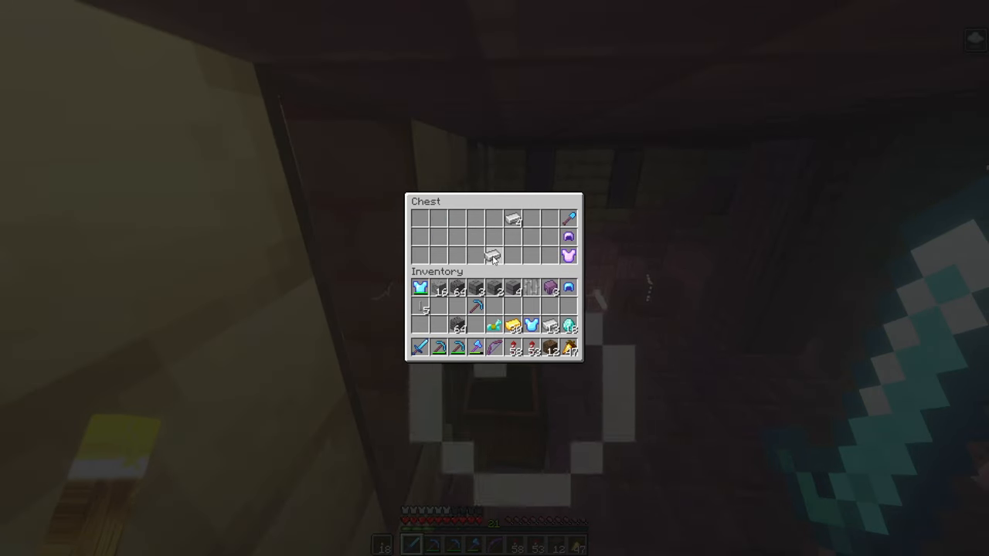
mouse_move(568, 219)
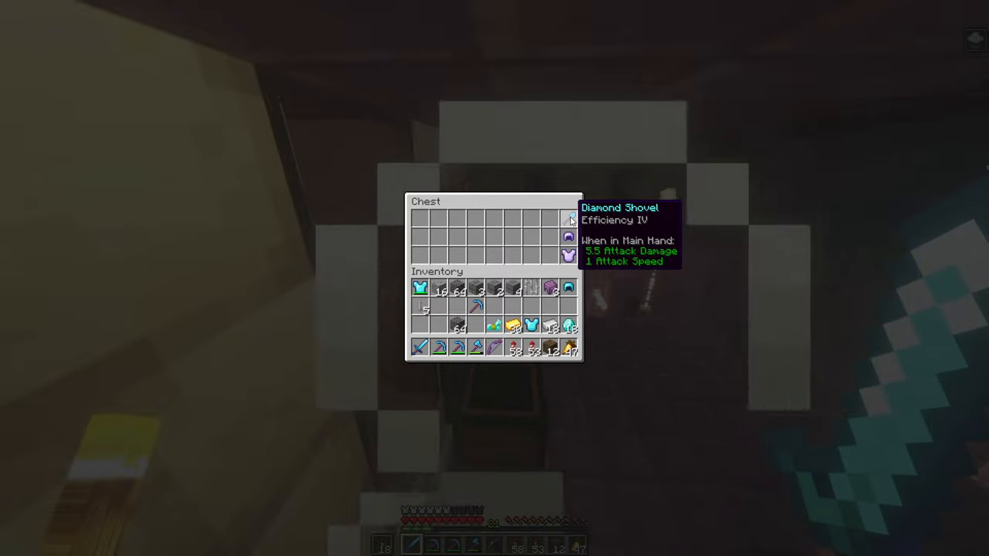
mouse_move(568, 238)
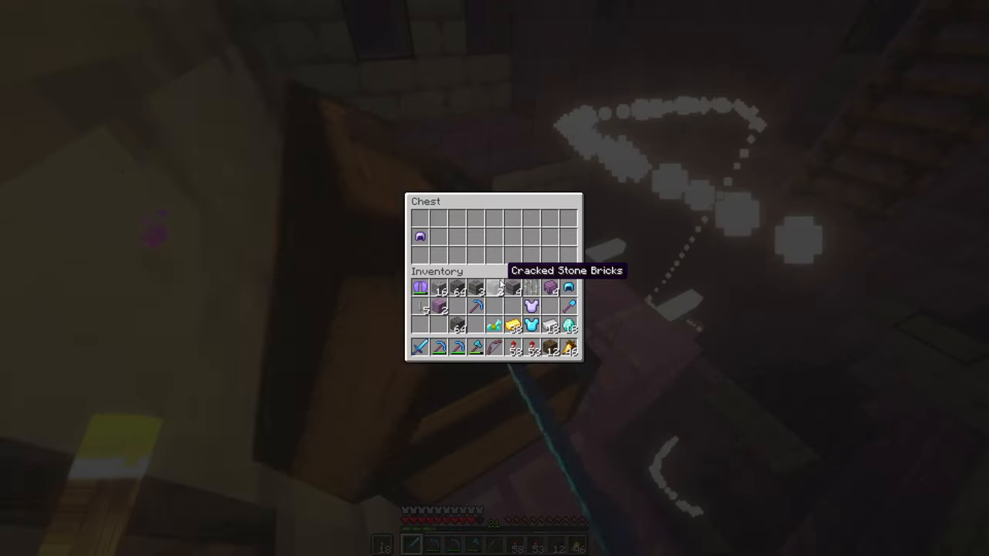
Step: Mine the shulker box beside the emptied chest and glide out of the shaft on the Elytra
key("Escape")
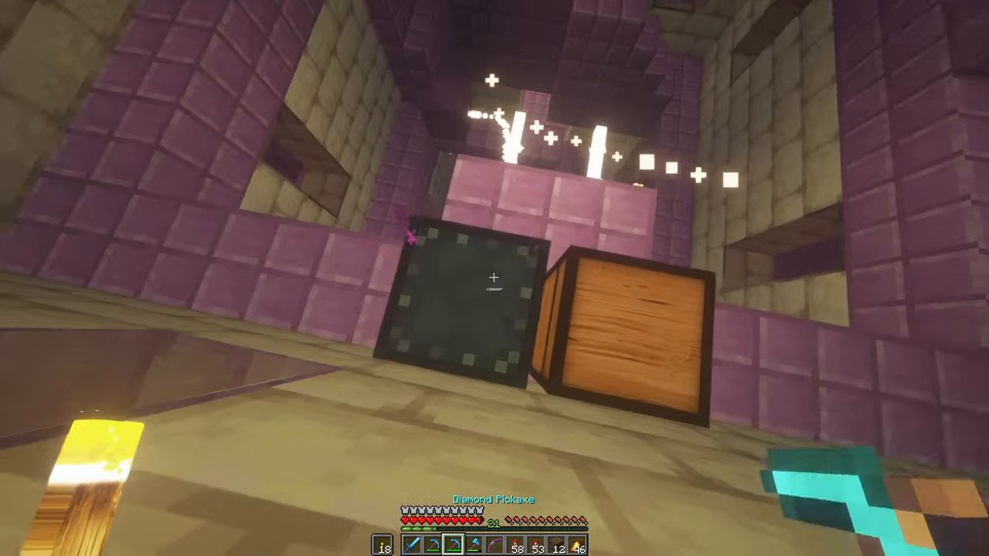
left_click(495, 279)
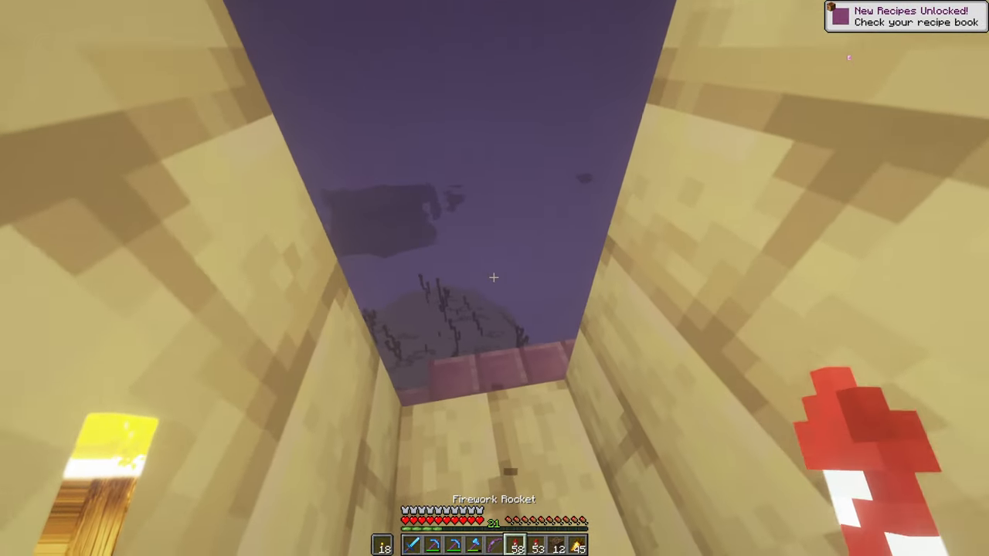
key("e")
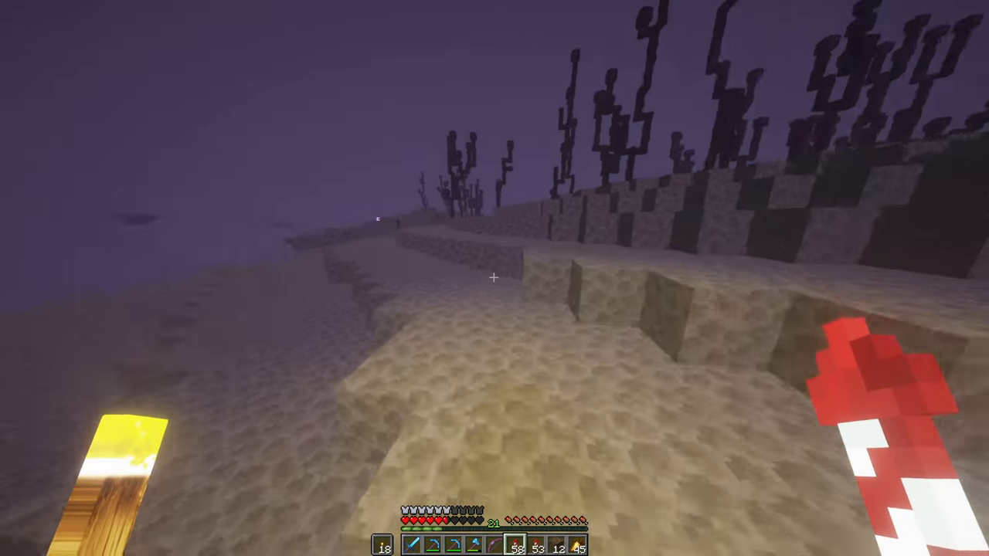
mouse_move(495, 279)
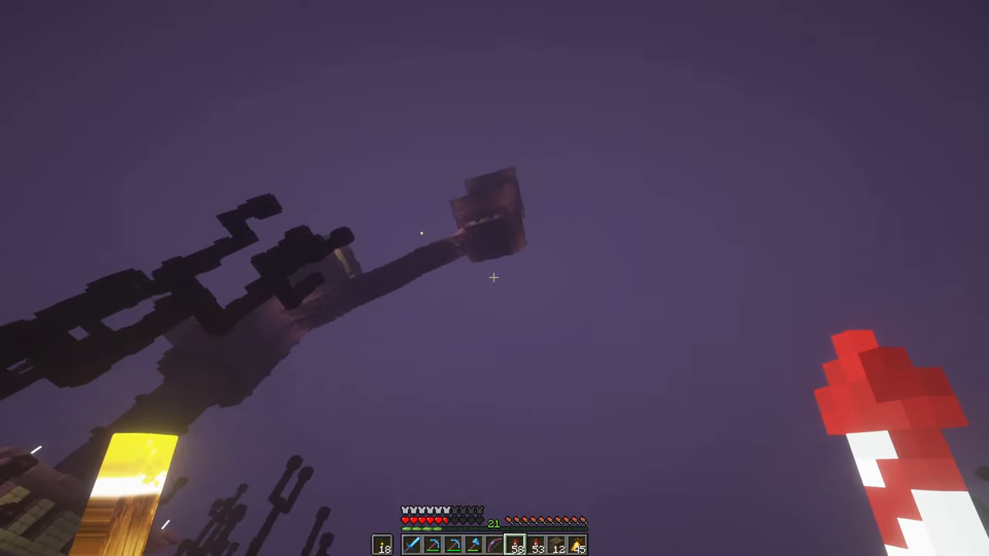
mouse_move(495, 279)
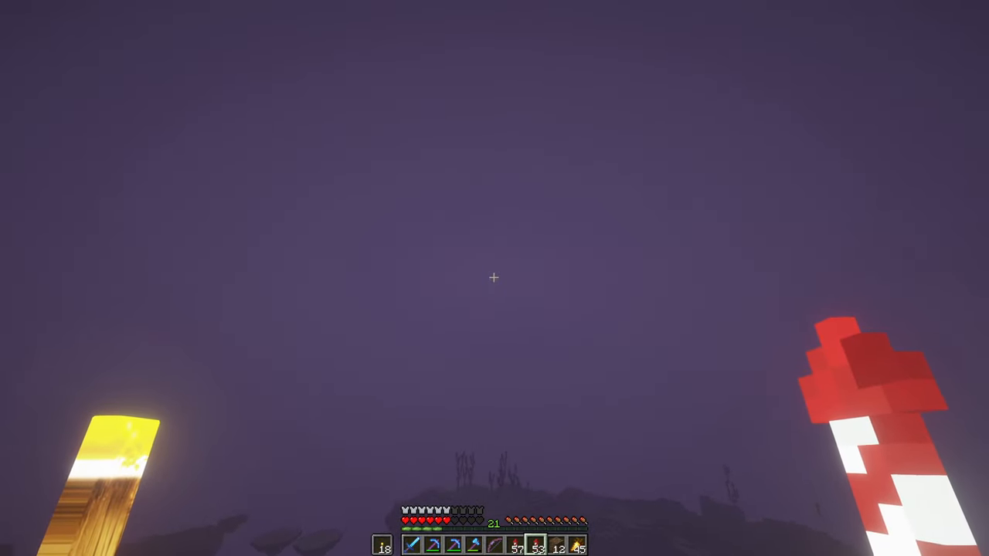
mouse_move(495, 278)
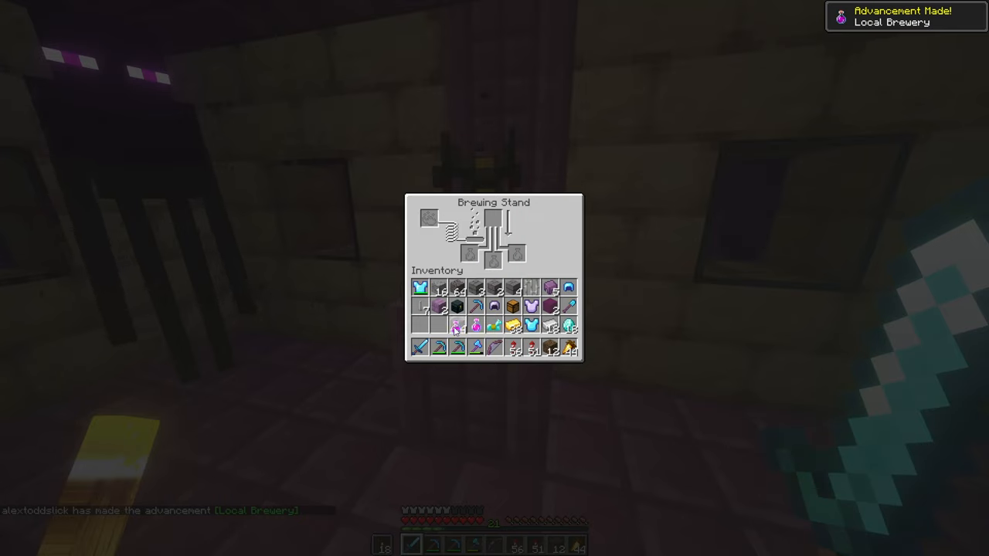
Step: Empty the brewing stand of potions and the chest of emeralds, ingots and enchanted tools
key("Escape")
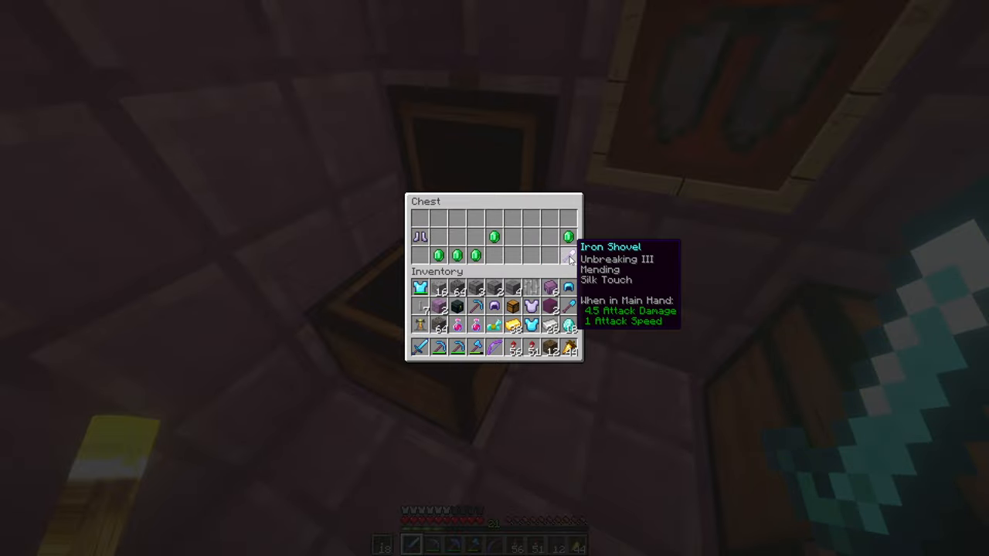
mouse_move(416, 237)
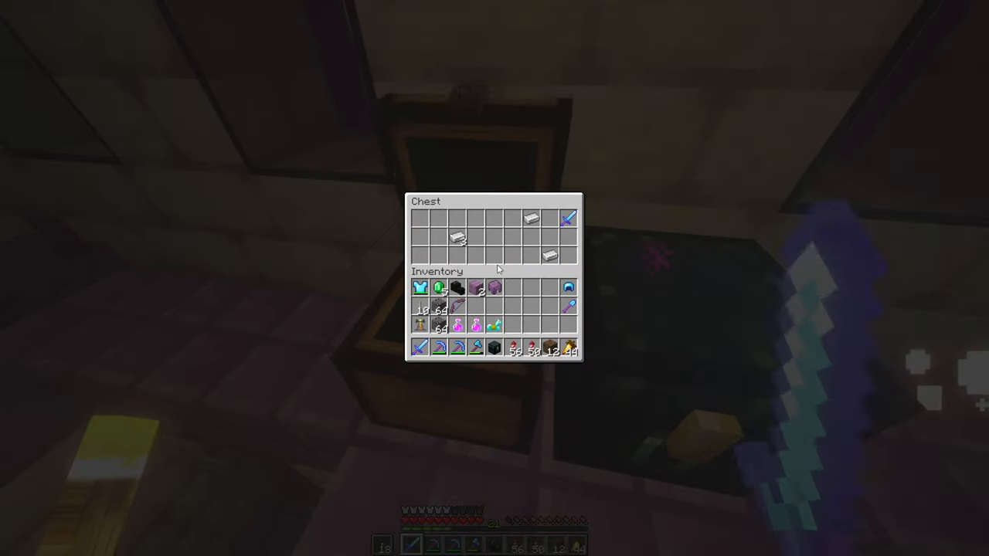
key("Escape")
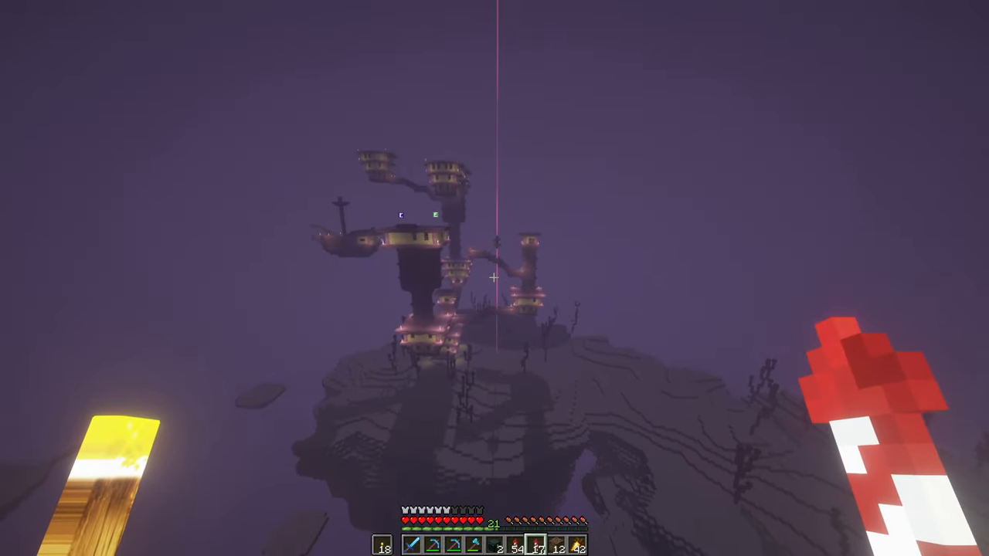
mouse_move(494, 278)
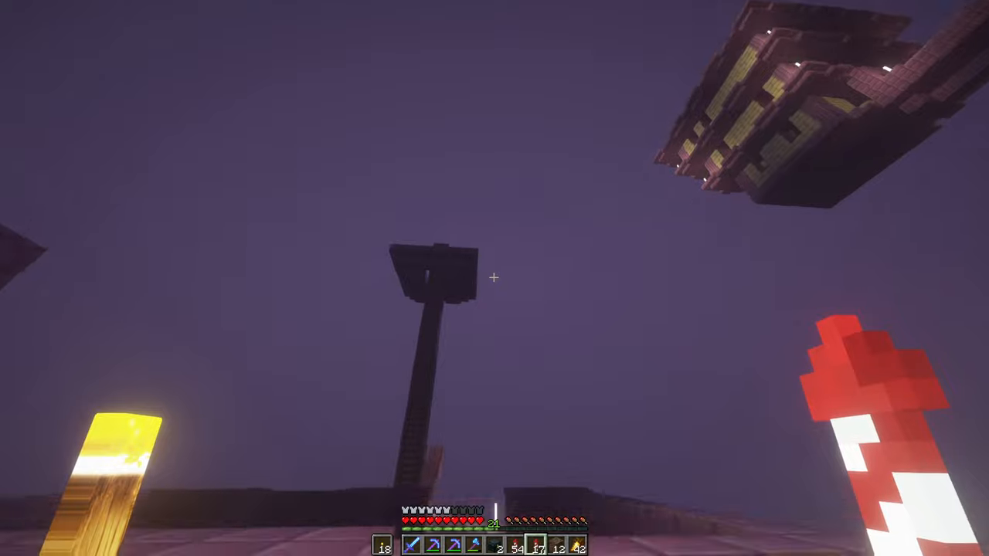
mouse_move(494, 278)
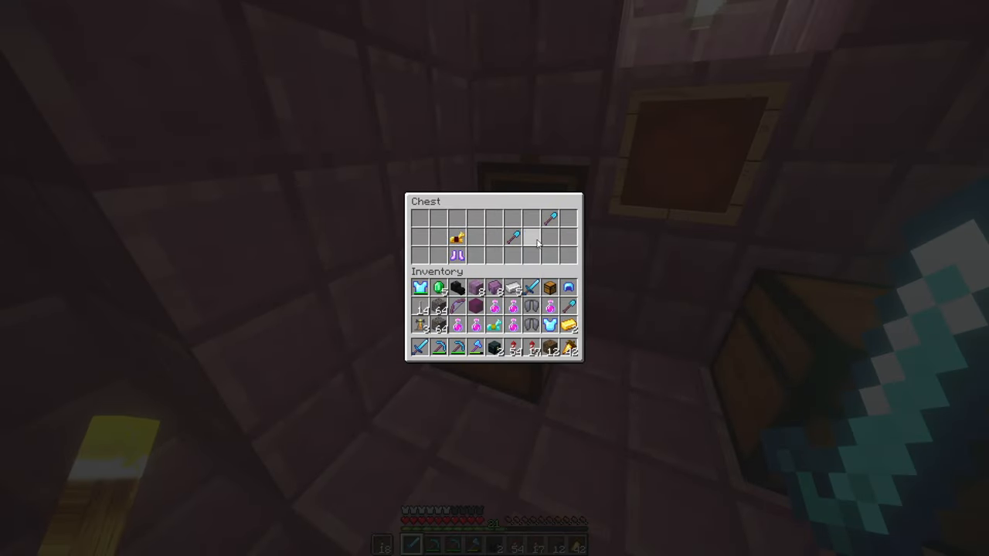
mouse_move(514, 238)
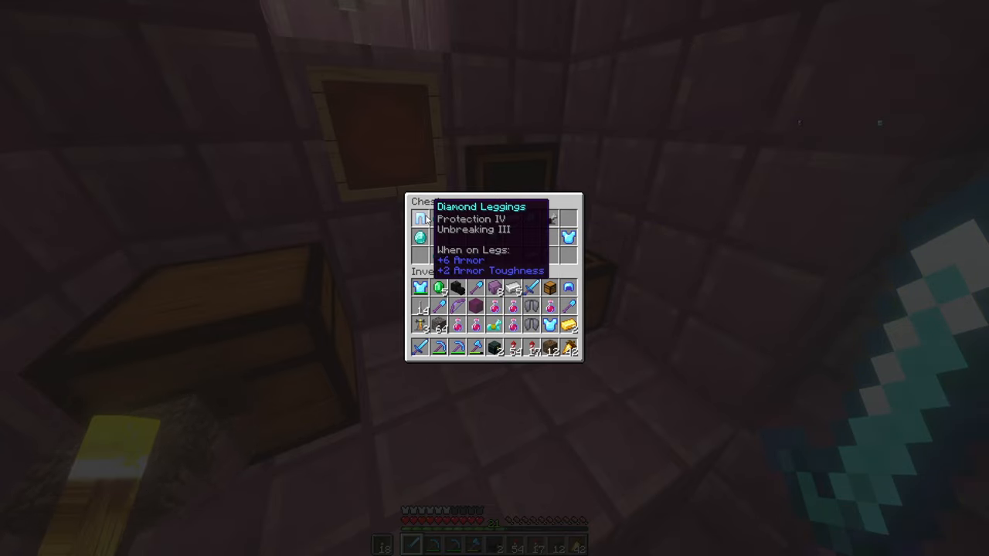
mouse_move(569, 238)
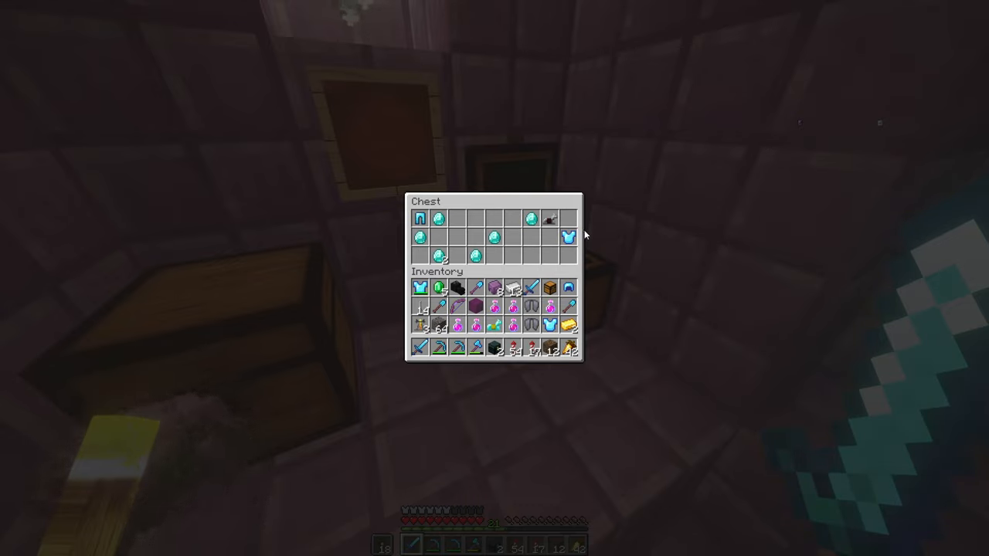
mouse_move(549, 288)
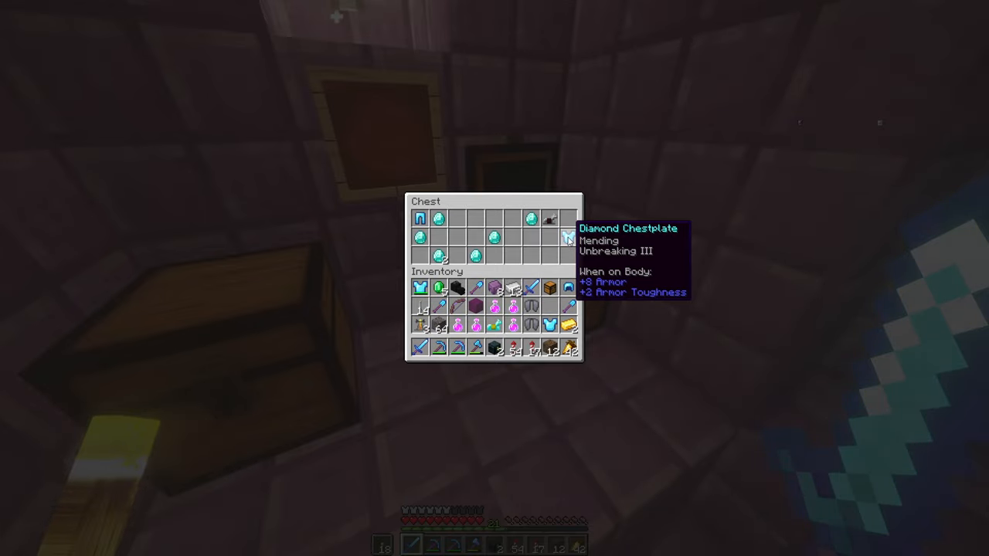
mouse_move(494, 311)
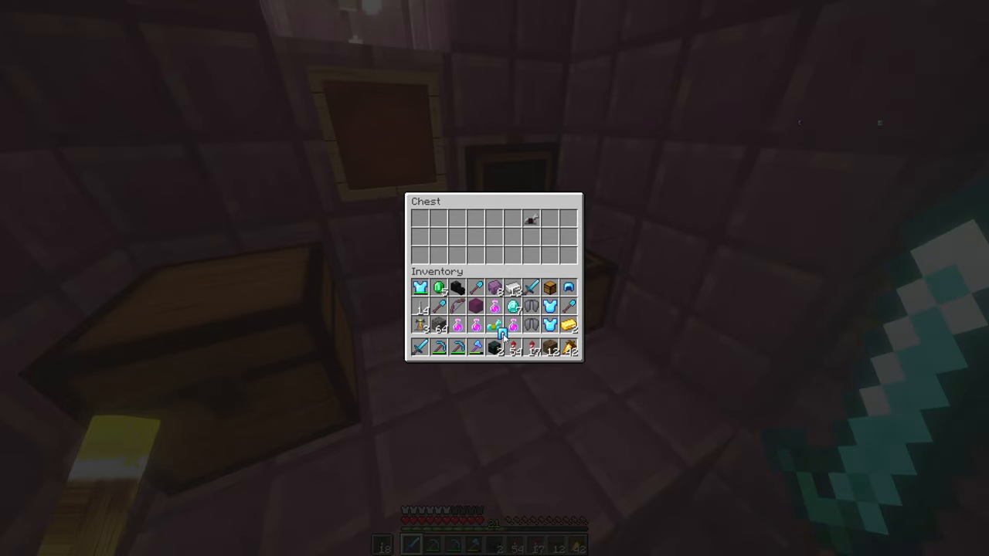
Step: Collect the diamonds, Diamond Leggings and Diamond Chestplate from the End ship chest
key("Escape")
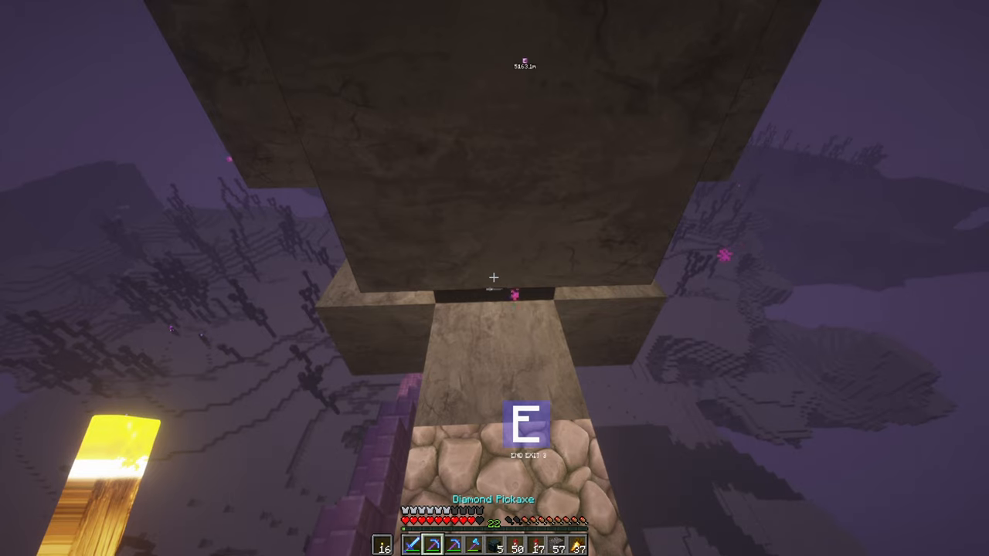
Step: Check the equipped armour and step up beneath the bedrock End gateway portal
key("e")
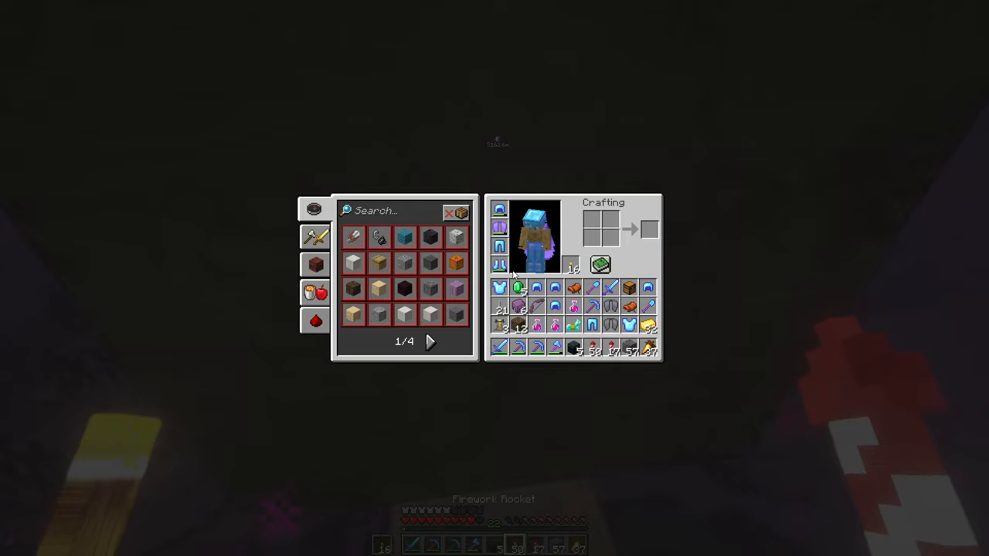
key("Escape")
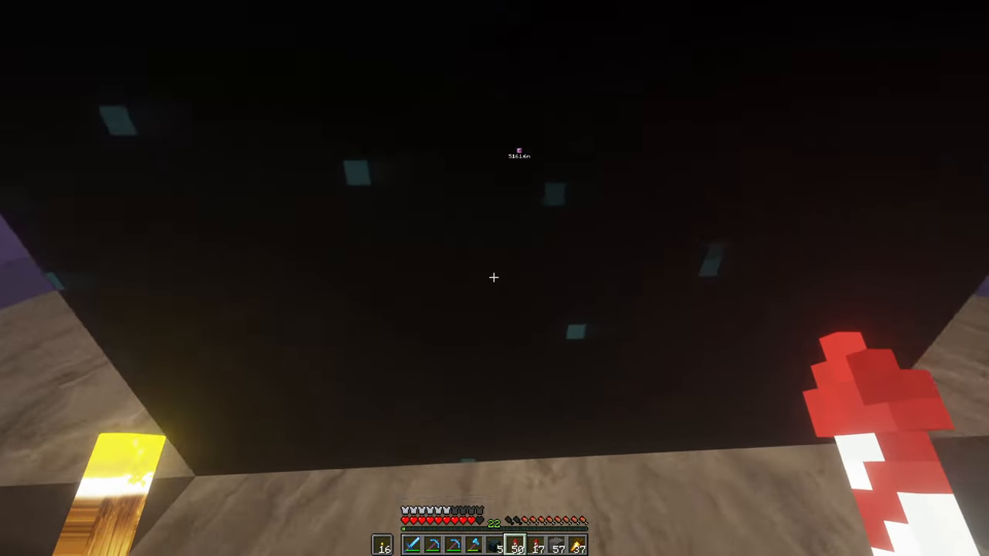